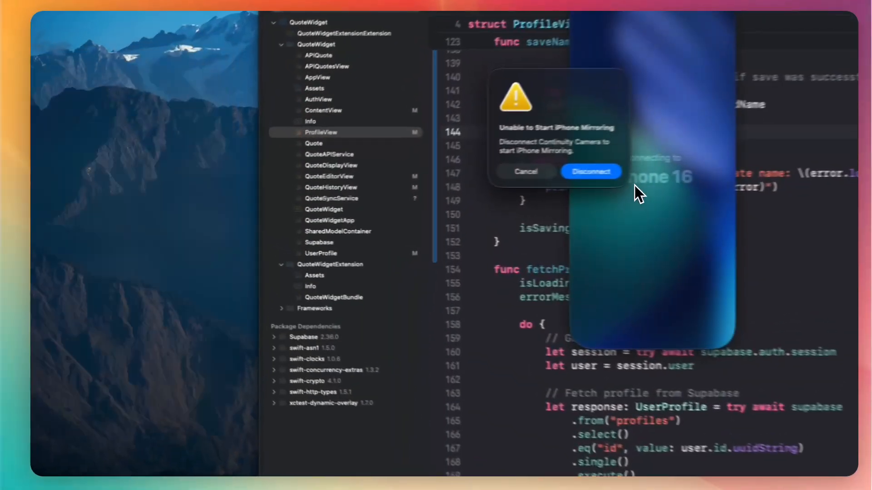
# Step: Disconnect the camera in the iPhone Mirroring alert so QuoteWidget can mirror
pyautogui.click(590, 172)
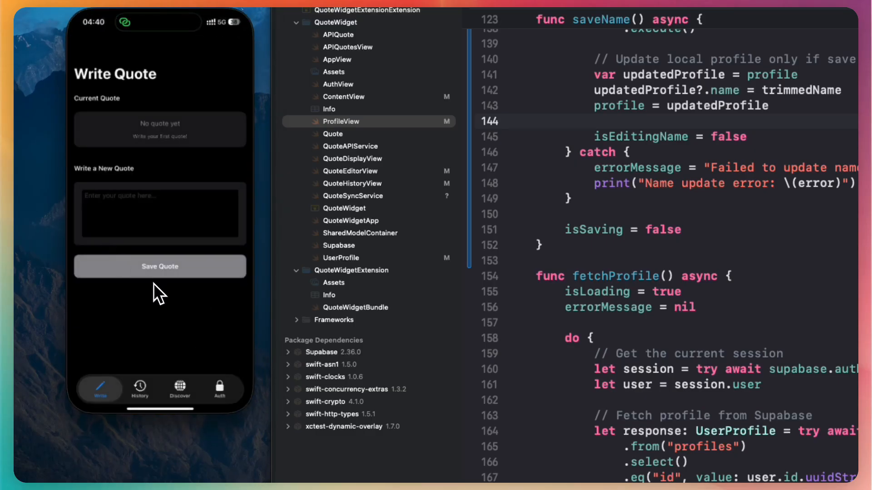
# Step: Start Sign in with Apple from the Auth tab using a passcode and dismiss the authentication notice
pyautogui.click(219, 388)
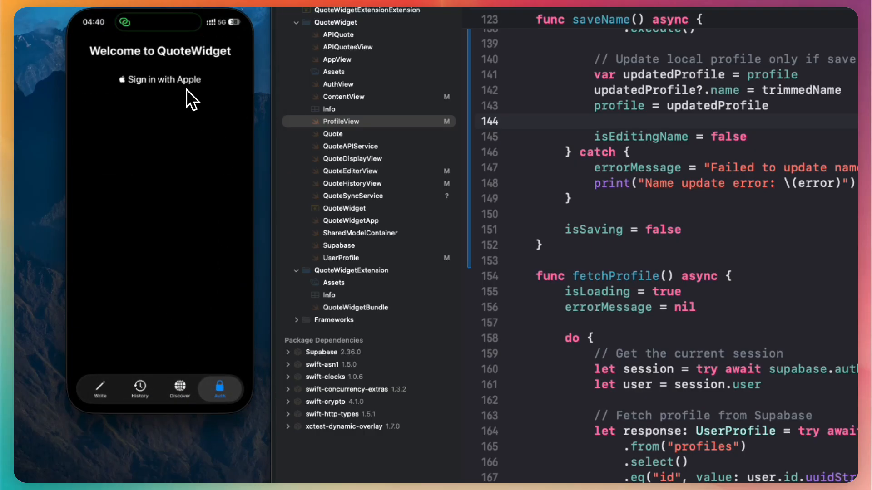
pyautogui.click(160, 79)
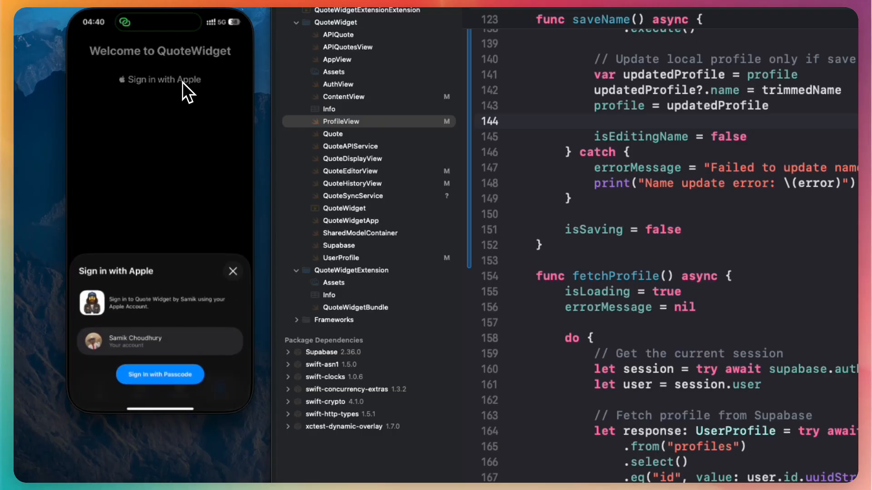
pyautogui.moveTo(175, 364)
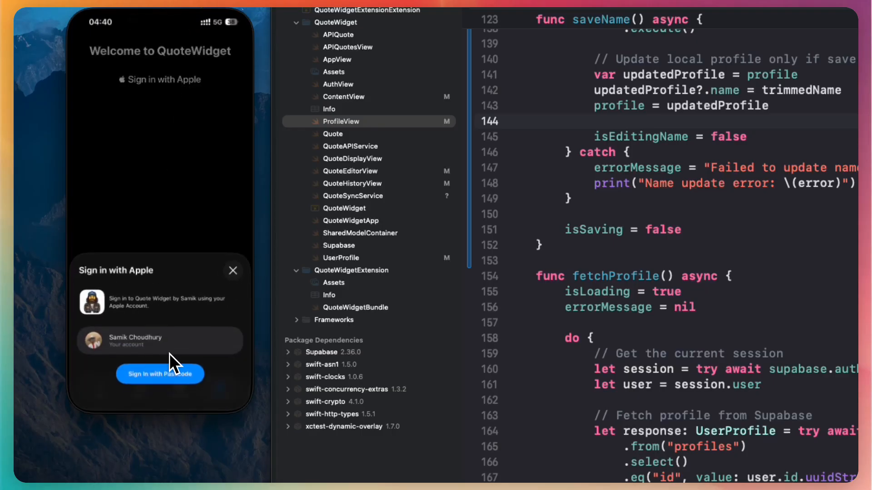
pyautogui.click(160, 373)
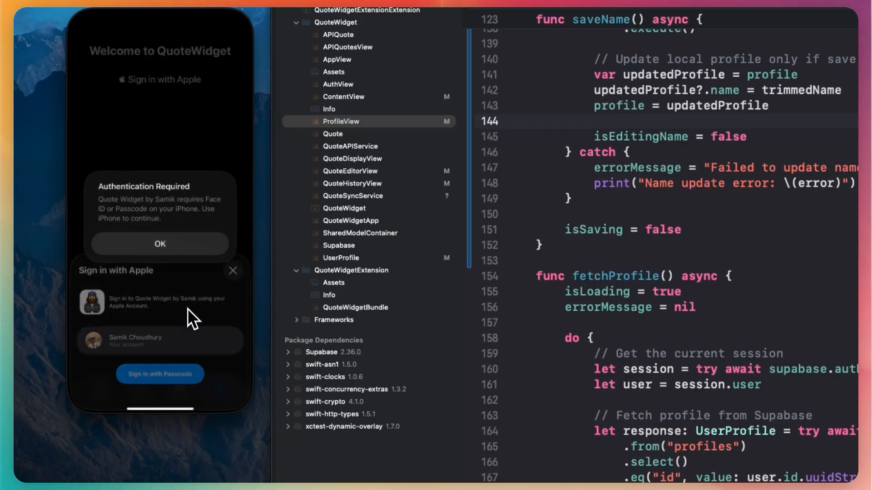
pyautogui.moveTo(192, 237)
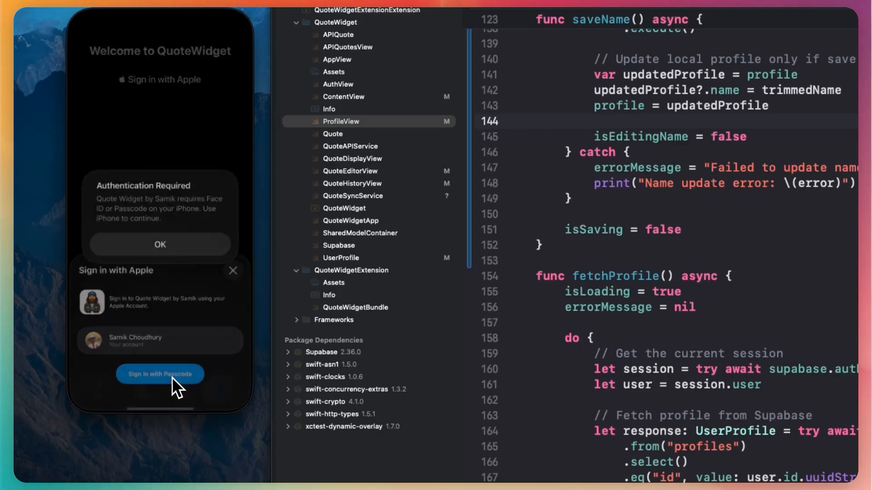
pyautogui.moveTo(215, 253)
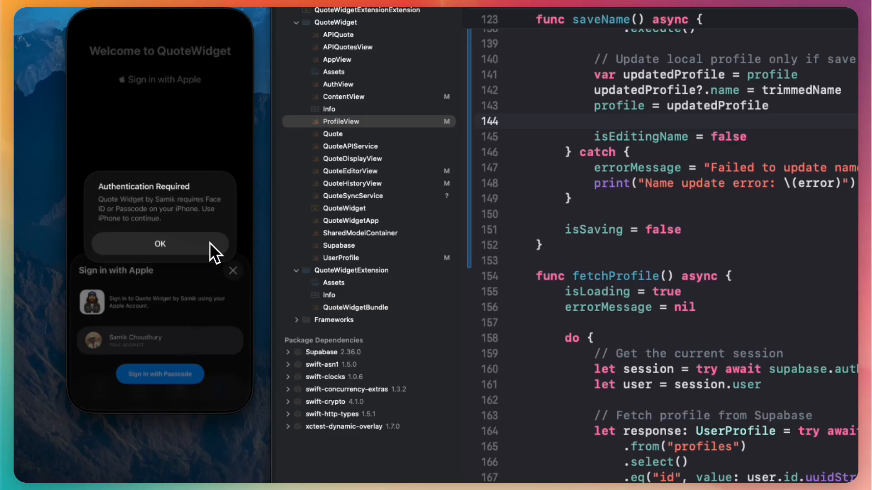
pyautogui.click(160, 243)
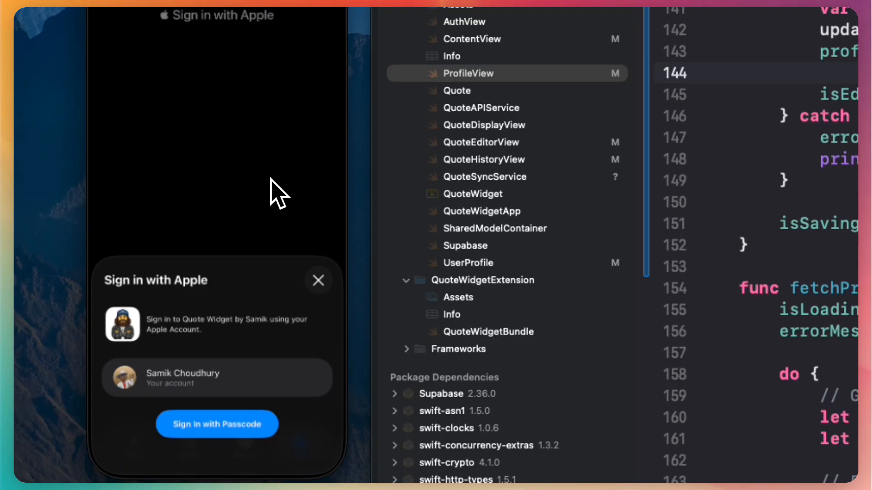
# Step: Finish the passcode sign-in, trim the profile name to the first name, save, and return to Write
pyautogui.click(216, 424)
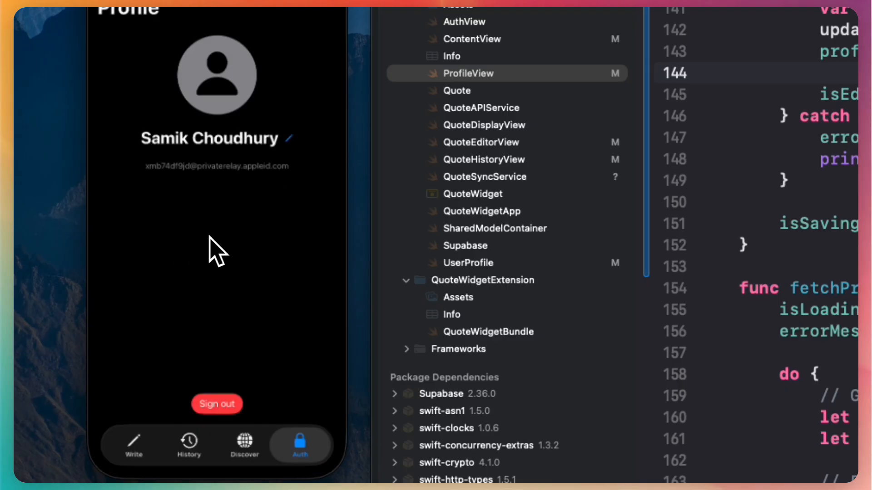
pyautogui.moveTo(272, 256)
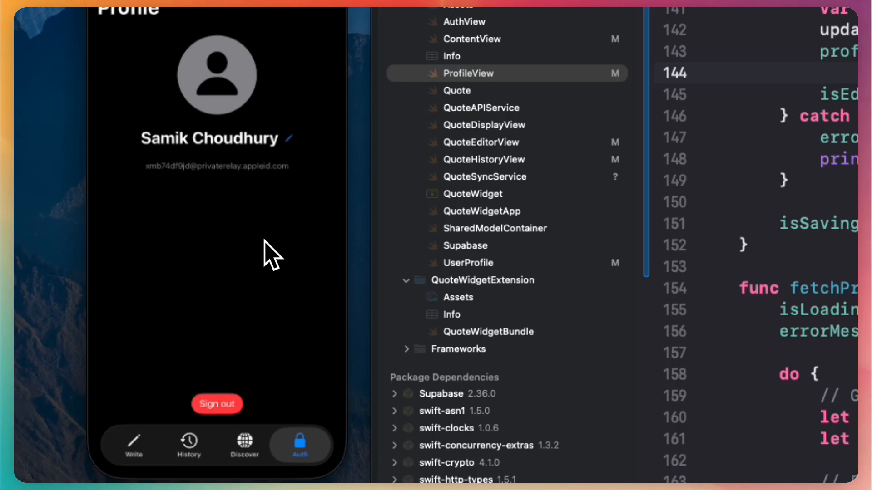
pyautogui.moveTo(261, 194)
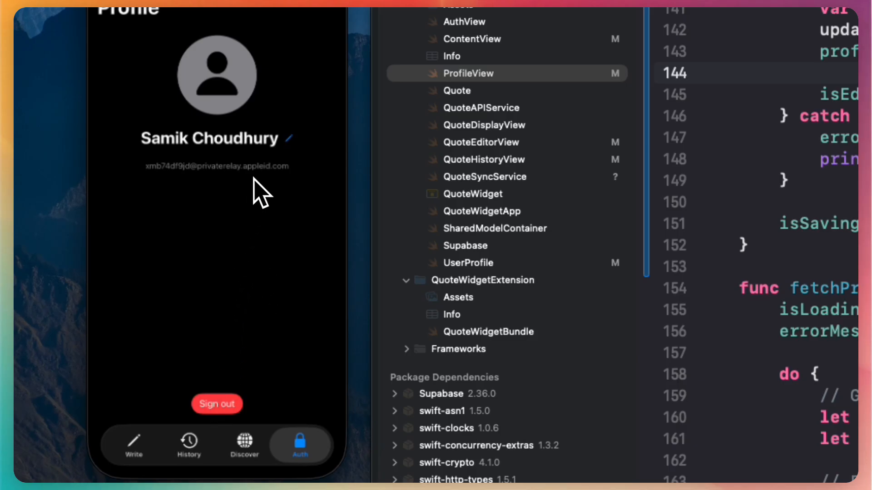
pyautogui.click(288, 138)
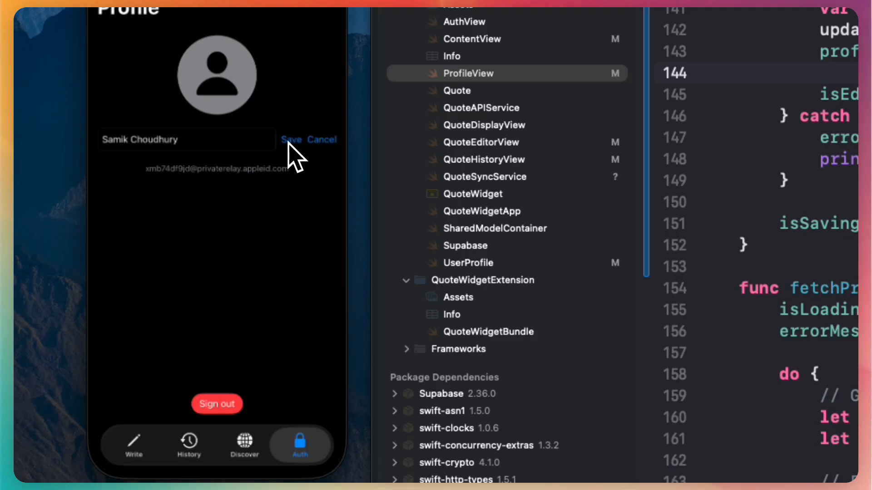
pyautogui.press('Backspace')
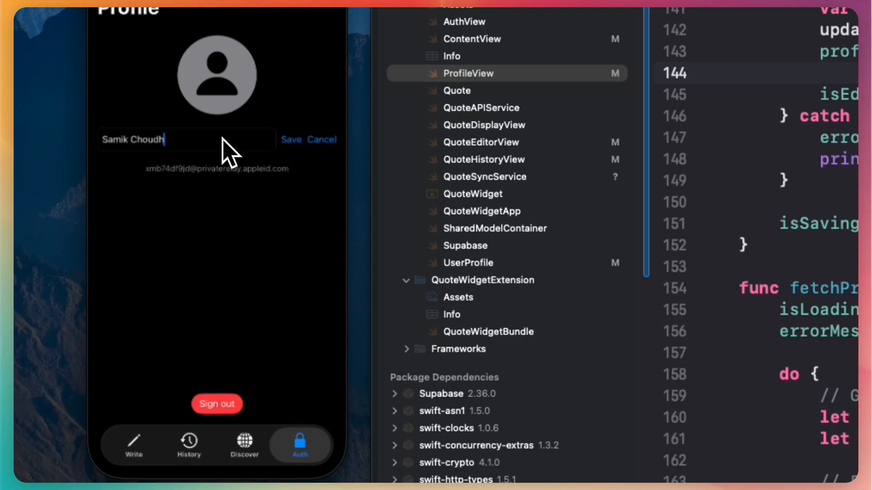
pyautogui.press('backspace')
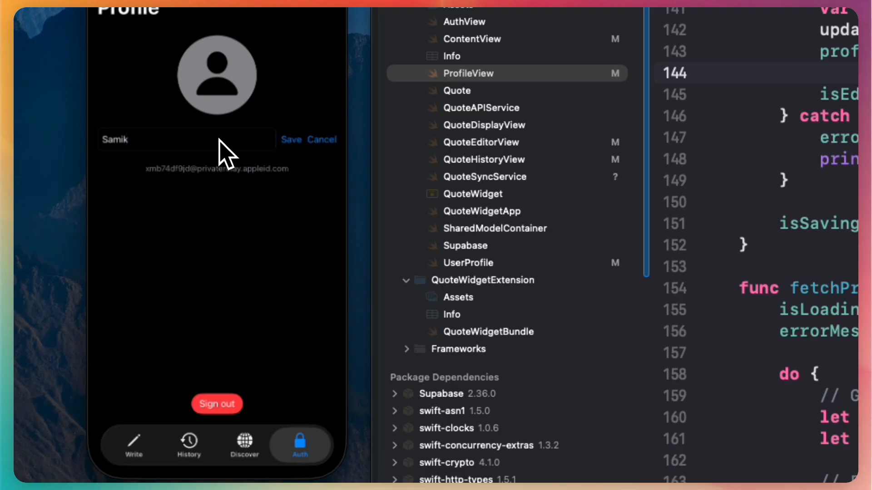
pyautogui.click(290, 140)
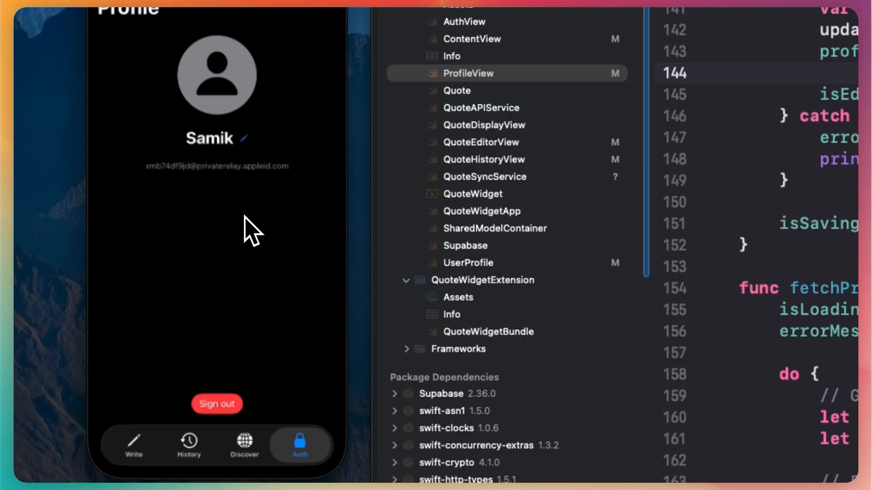
pyautogui.click(133, 445)
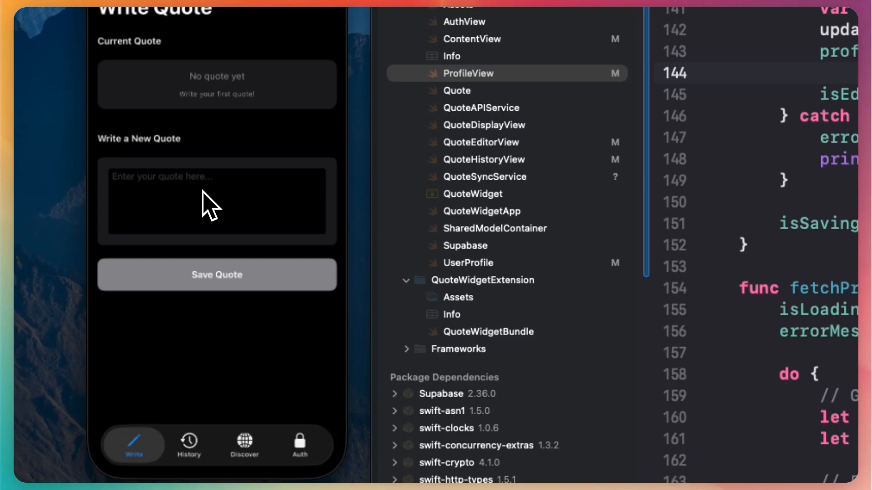
pyautogui.moveTo(272, 227)
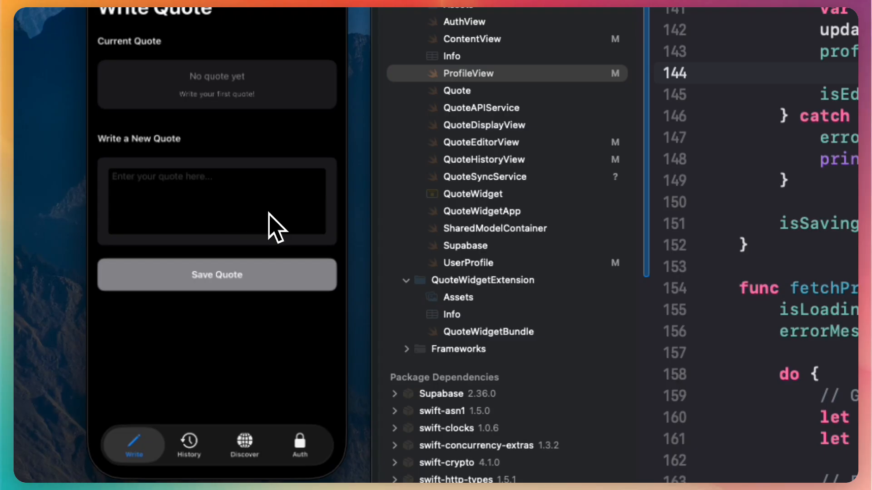
pyautogui.moveTo(194, 443)
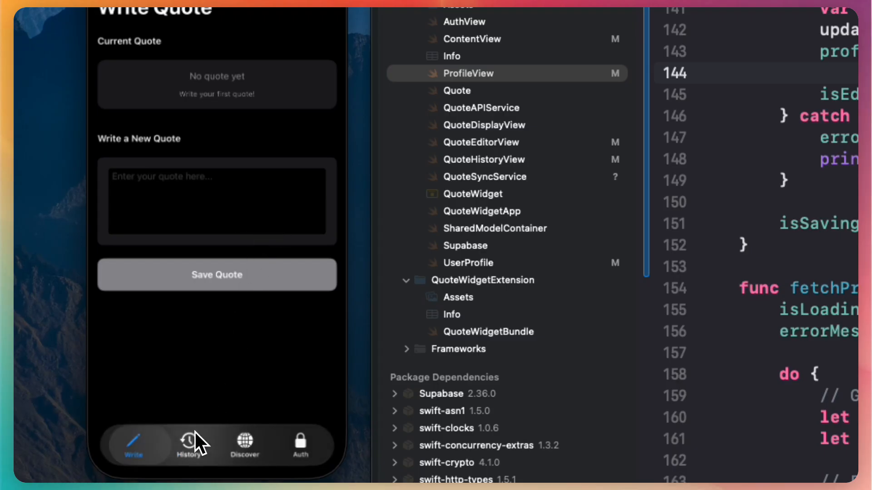
pyautogui.moveTo(227, 212)
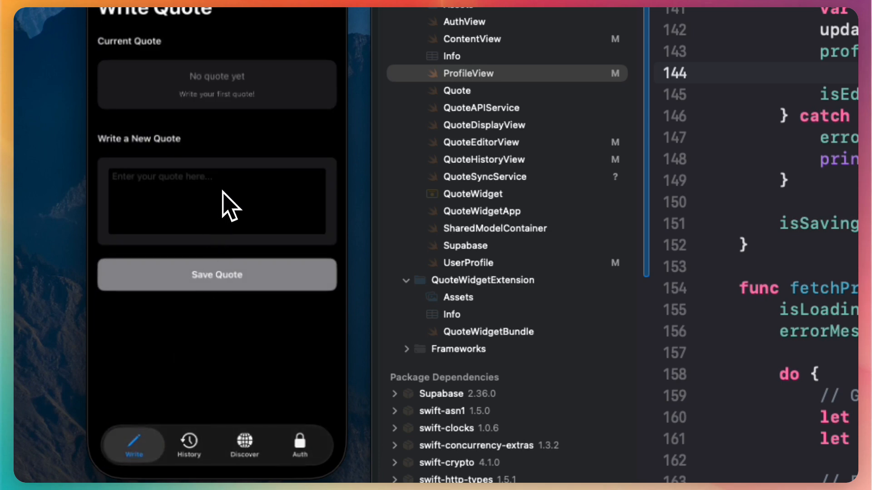
# Step: Reopen the Auth tab to reload the saved profile
pyautogui.click(299, 445)
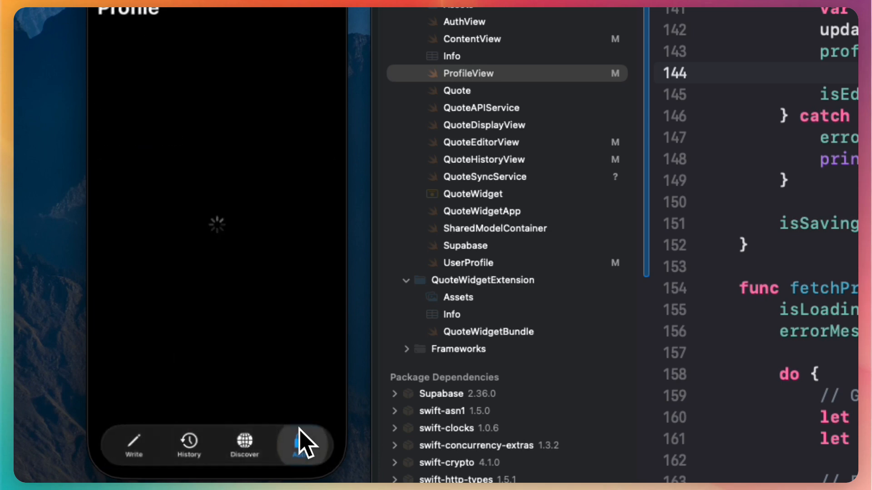
pyautogui.click(301, 445)
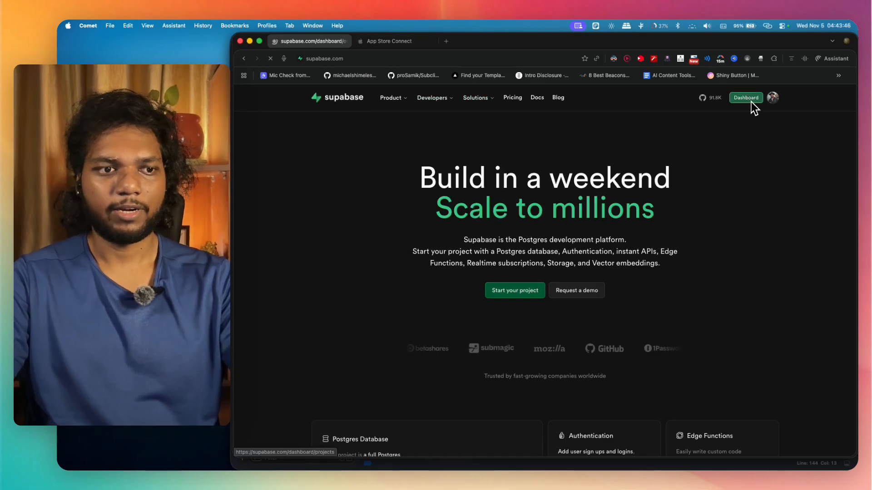
# Step: Open the supabase-ios project's Database Tables list showing profiles and quotes
pyautogui.click(745, 98)
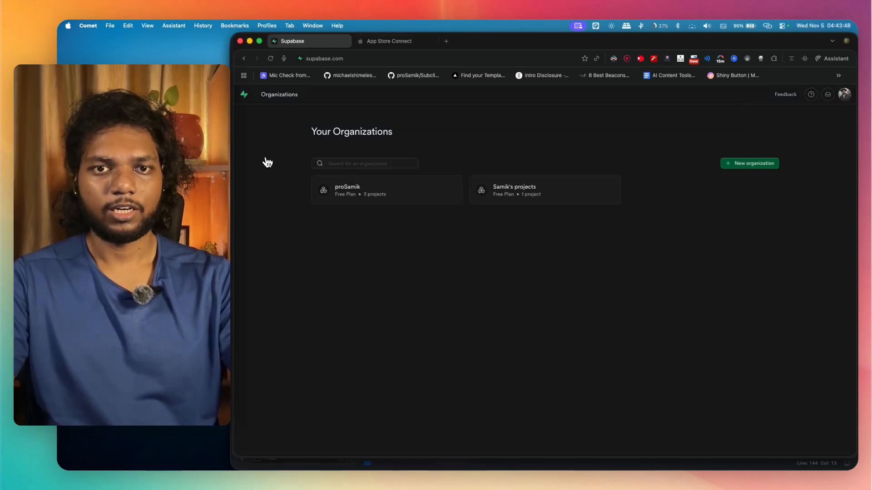
pyautogui.click(387, 190)
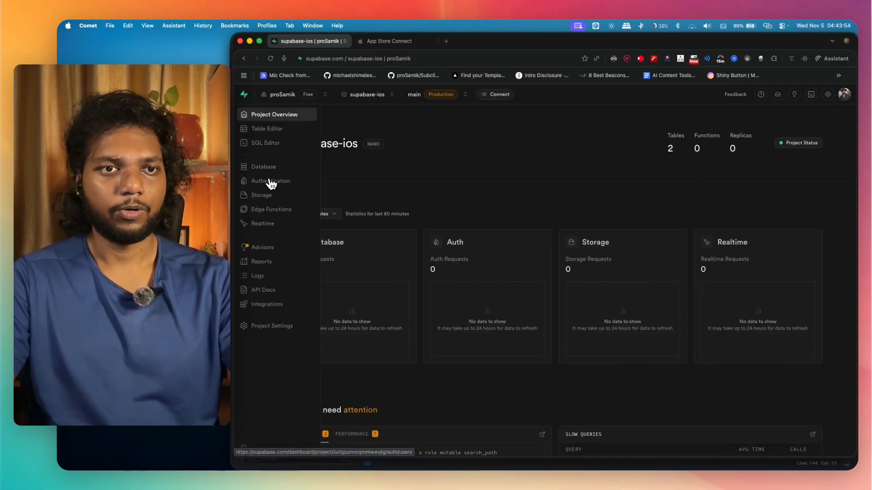
pyautogui.click(264, 167)
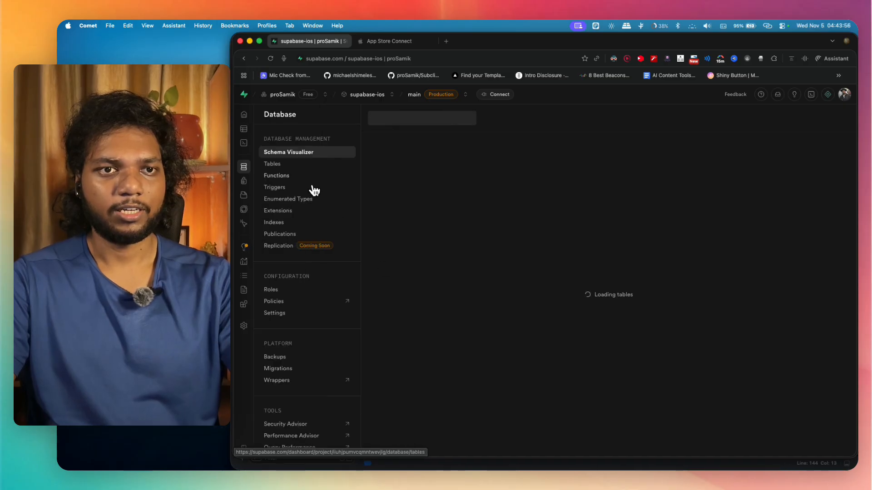
pyautogui.click(272, 164)
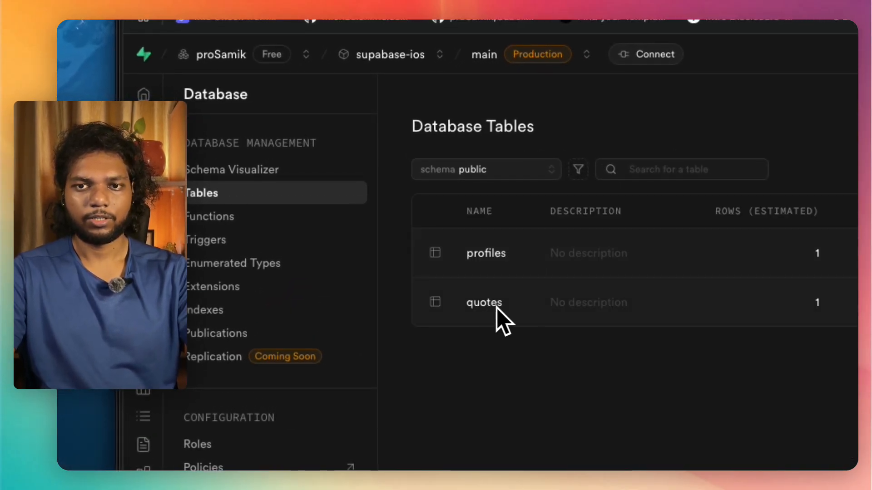
# Step: Open the quotes table in the table editor and scroll across its single 'Keep going' row
pyautogui.click(796, 239)
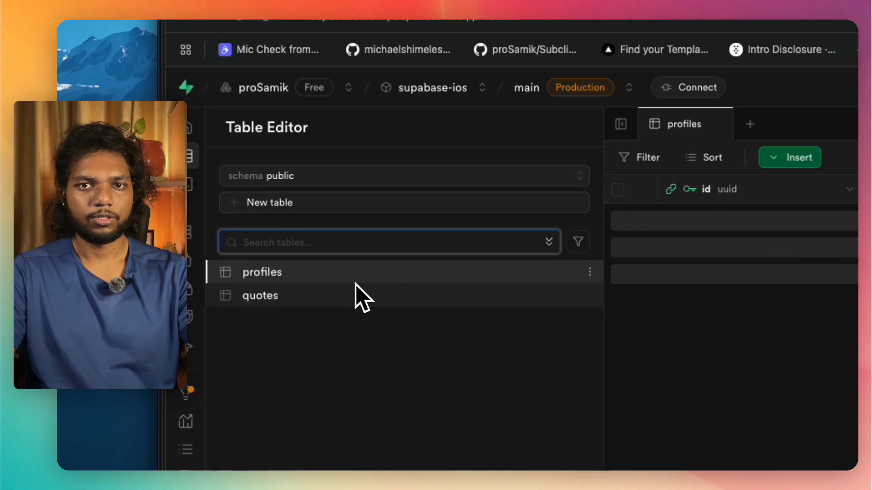
pyautogui.click(262, 272)
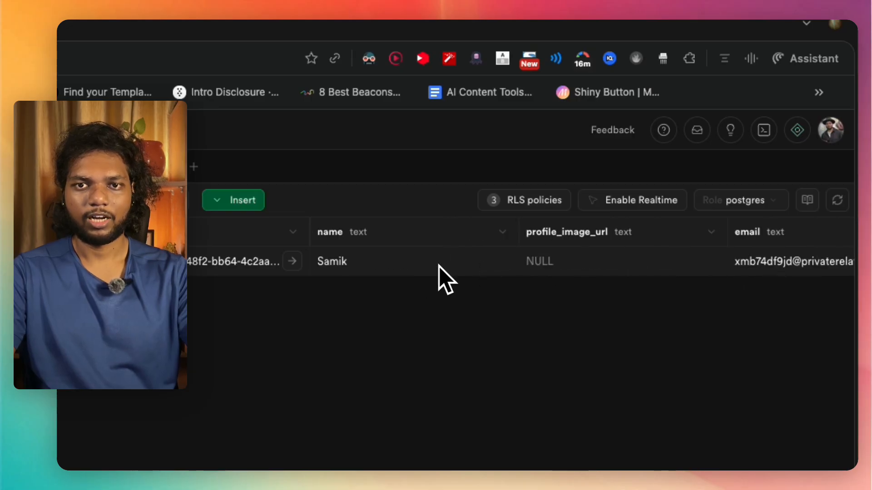
pyautogui.hscroll(3)
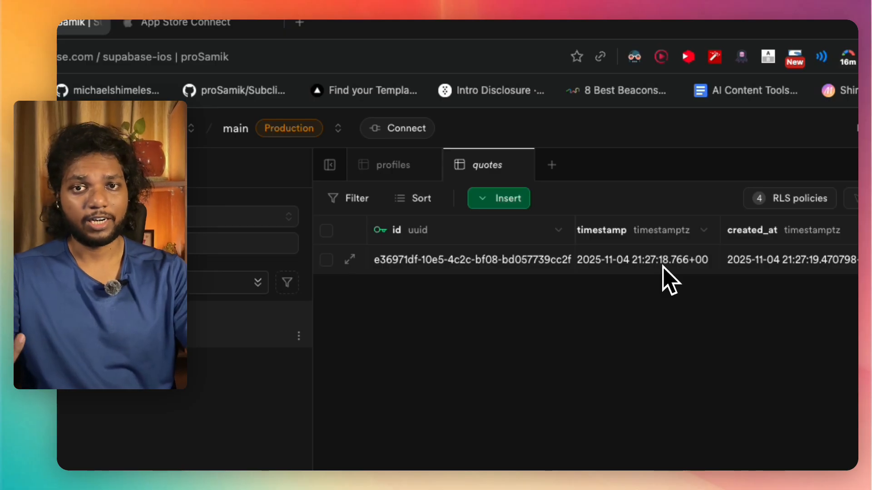
pyautogui.hscroll(3)
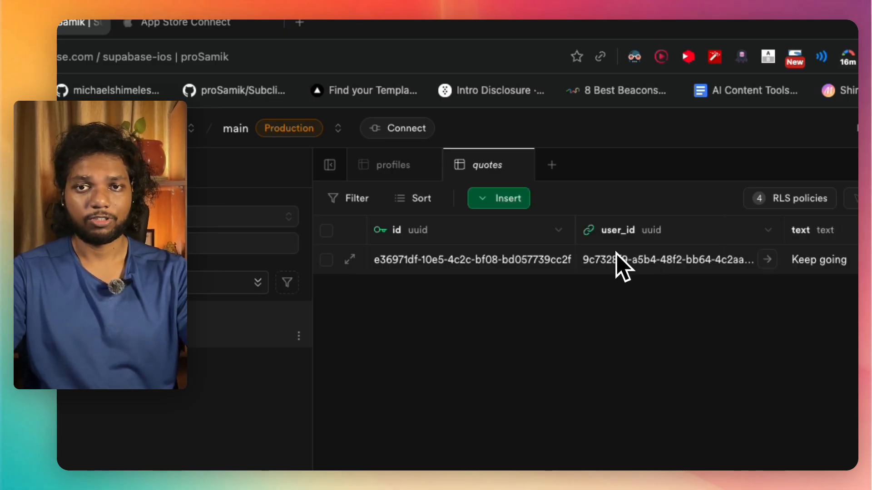
pyautogui.moveTo(338, 231)
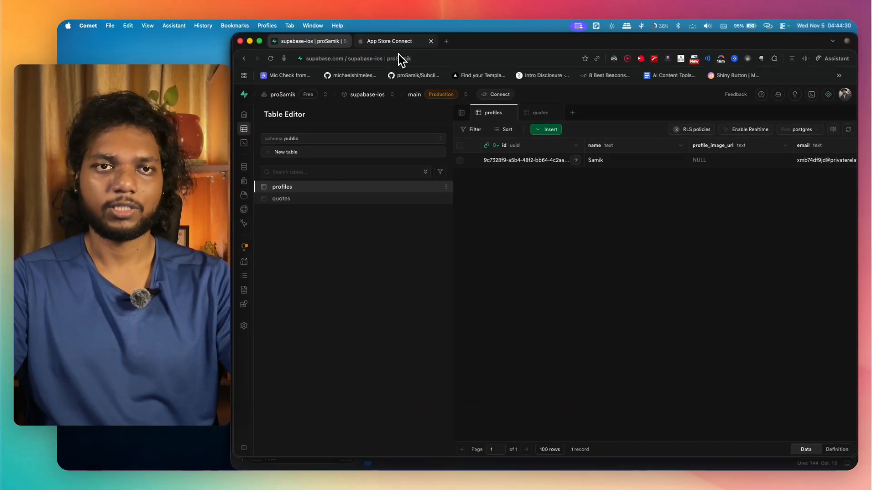
pyautogui.moveTo(395, 41)
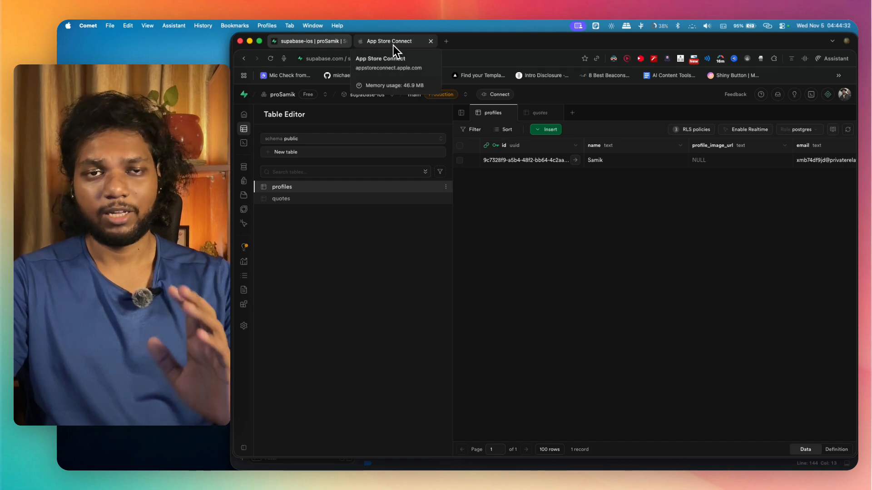
# Step: Switch to App Store Connect's Apps section and start a new browser tab
pyautogui.click(395, 40)
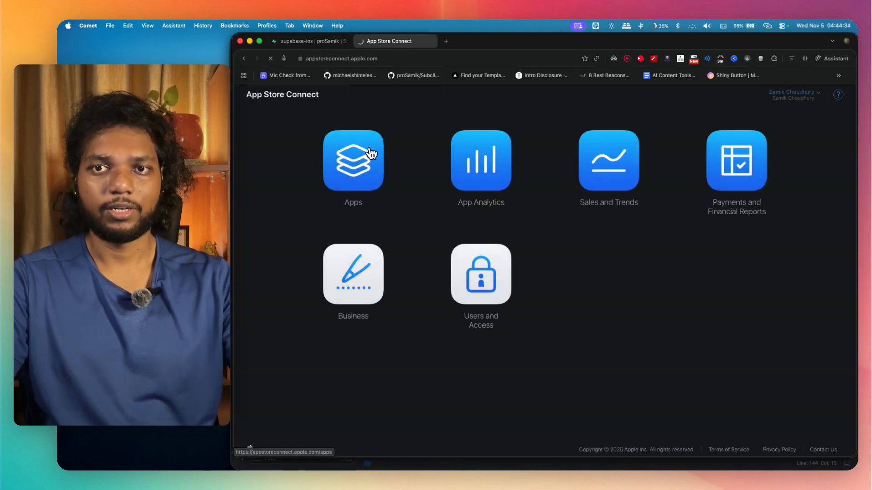
pyautogui.click(613, 59)
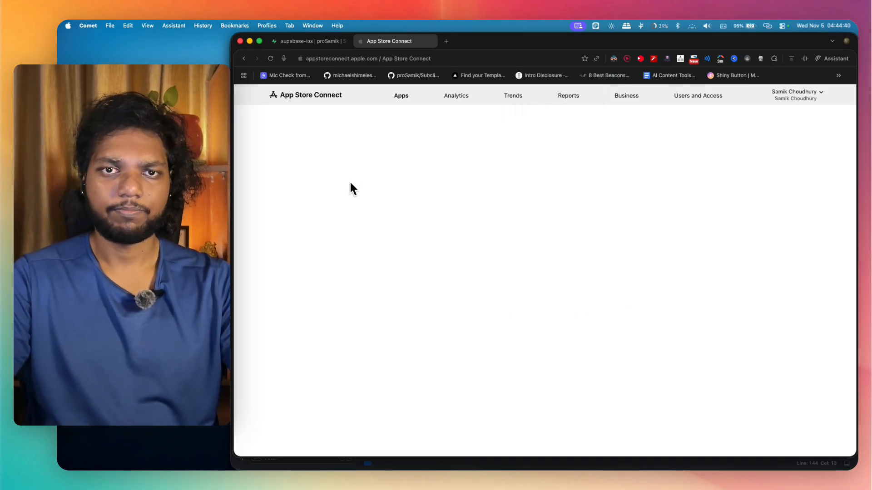
pyautogui.click(446, 41)
pyautogui.write('devel')
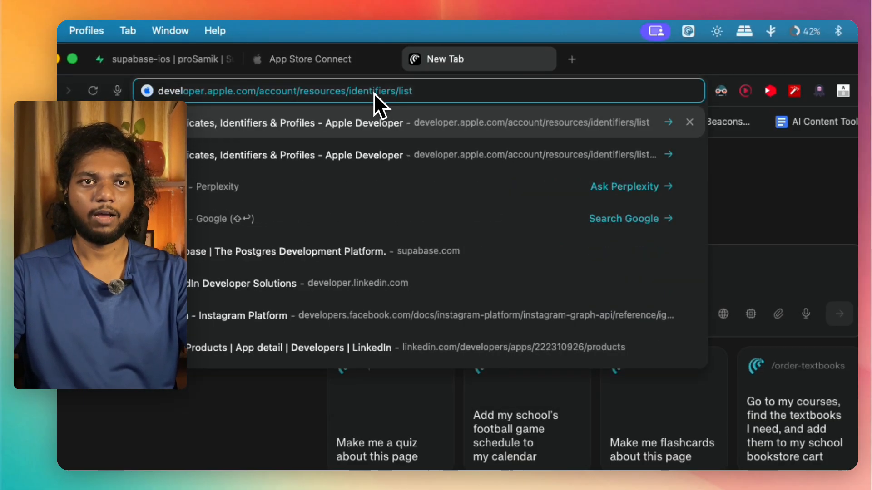
# Step: Open the quote widget App ID from the developer identifiers list for editing
pyautogui.click(434, 122)
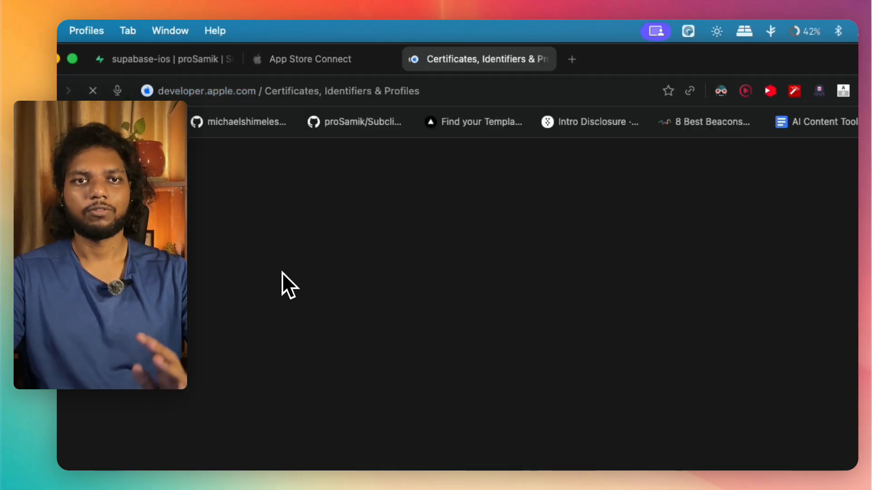
pyautogui.click(92, 91)
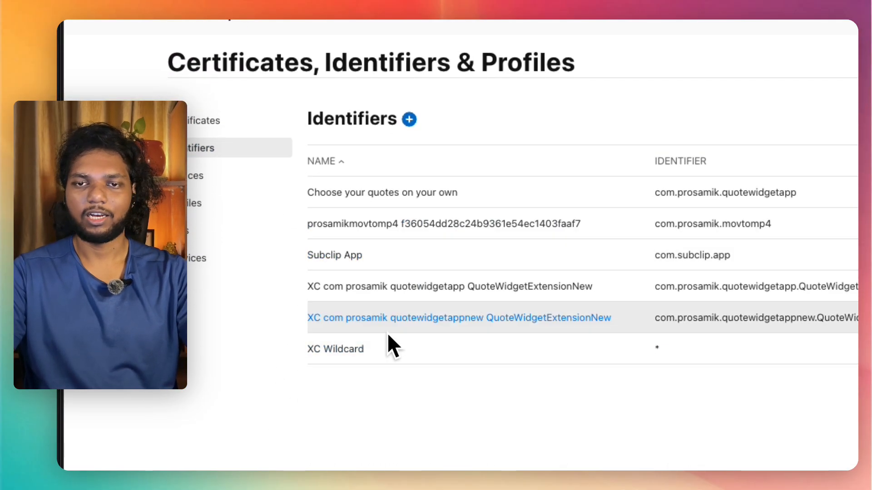
pyautogui.scroll(3)
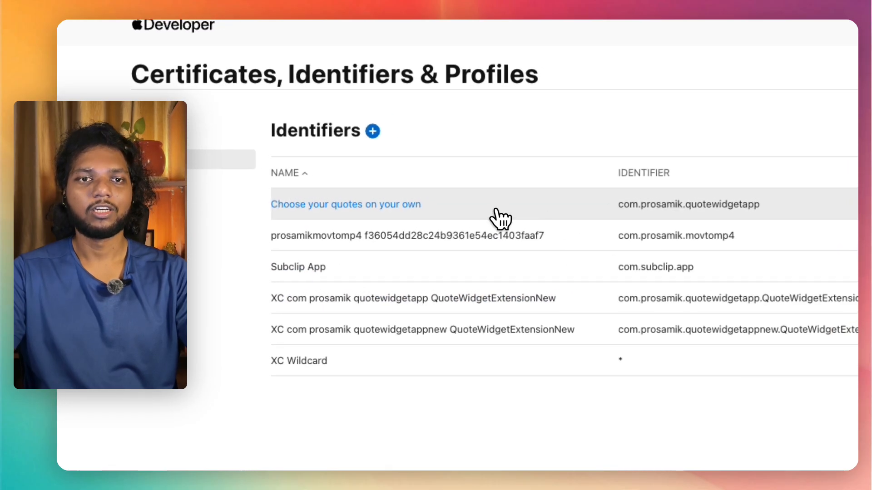
pyautogui.click(345, 204)
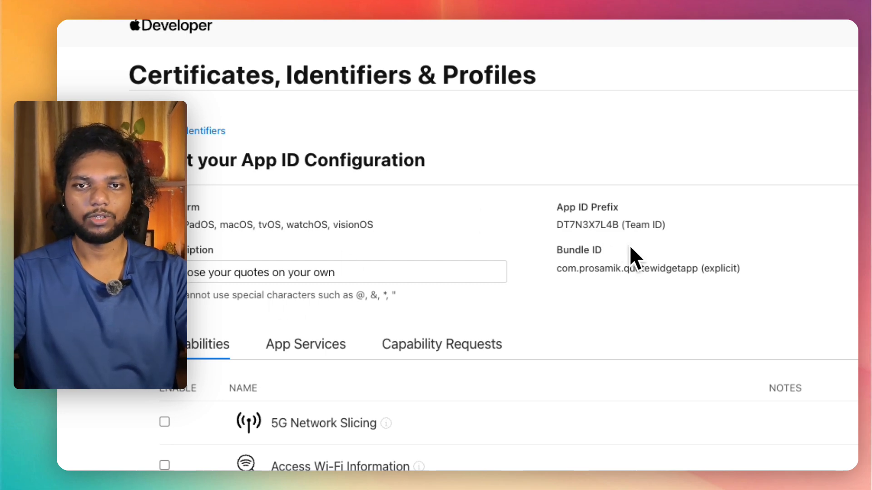
pyautogui.moveTo(447, 271)
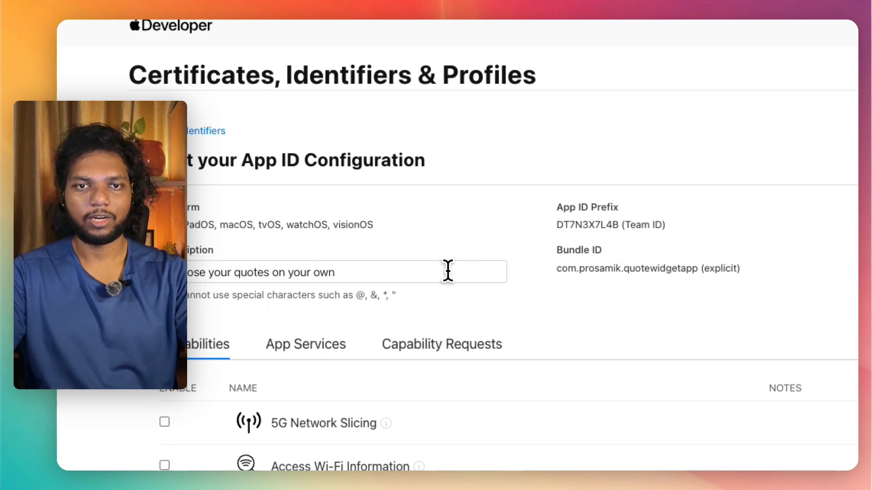
# Step: Retype the App ID description as 'Quote Widget'
pyautogui.write('Q')
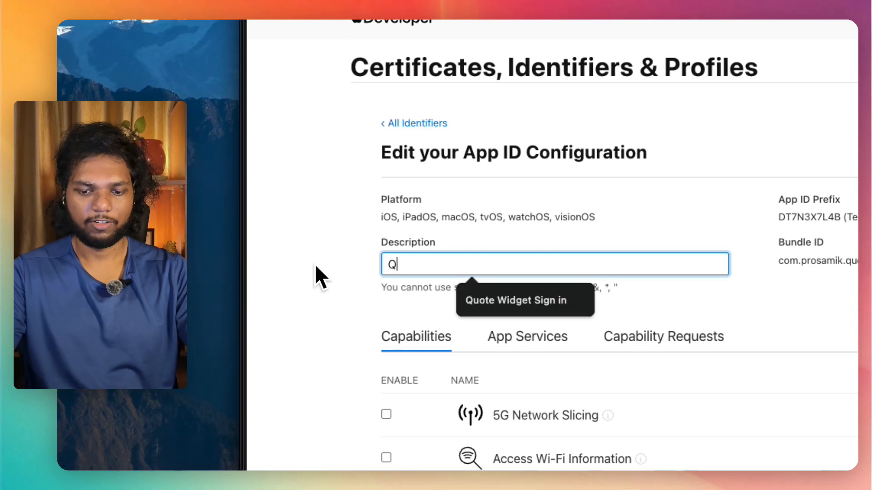
pyautogui.write('uote Widh')
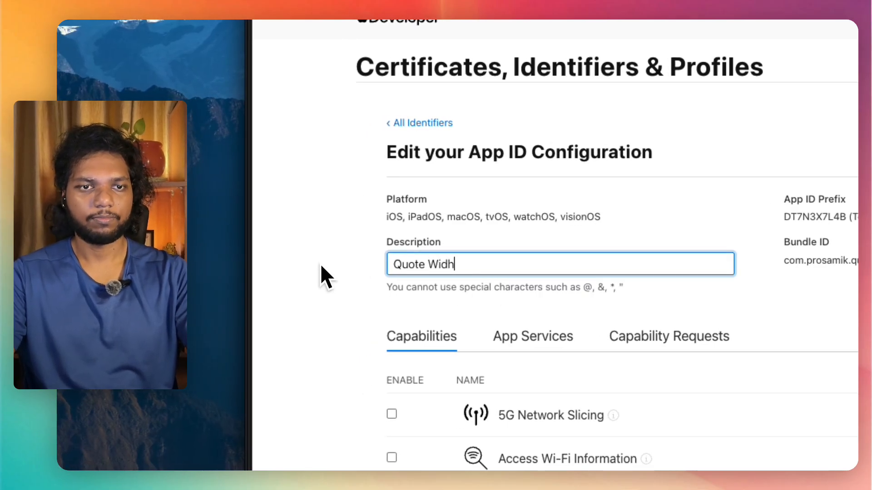
pyautogui.write('get')
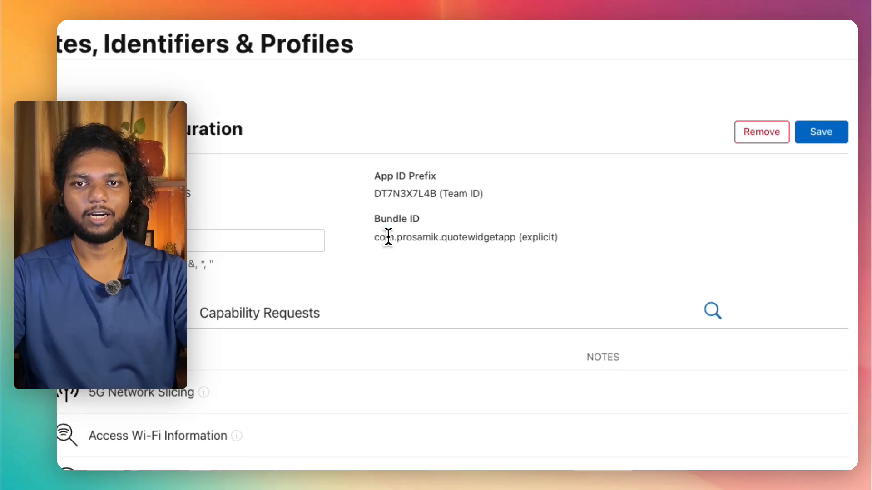
pyautogui.moveTo(492, 236)
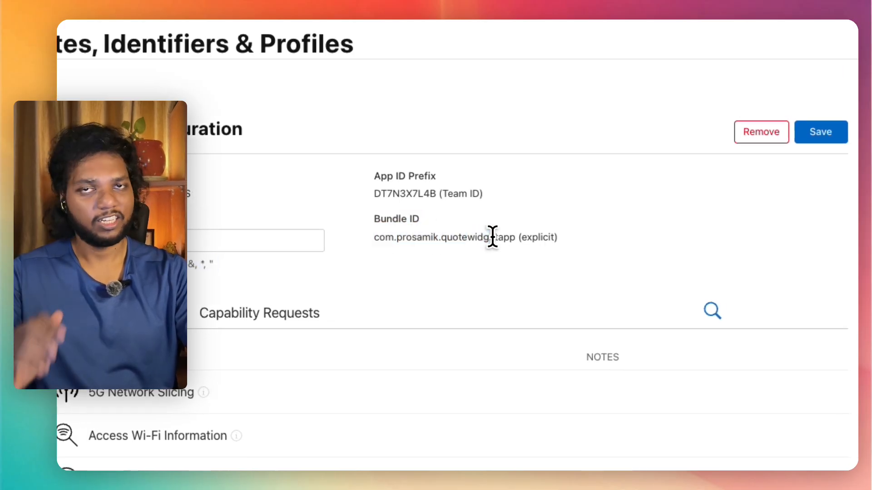
# Step: Search the capabilities for 'apple sign' and tick Sign In with Apple
pyautogui.scroll(-3)
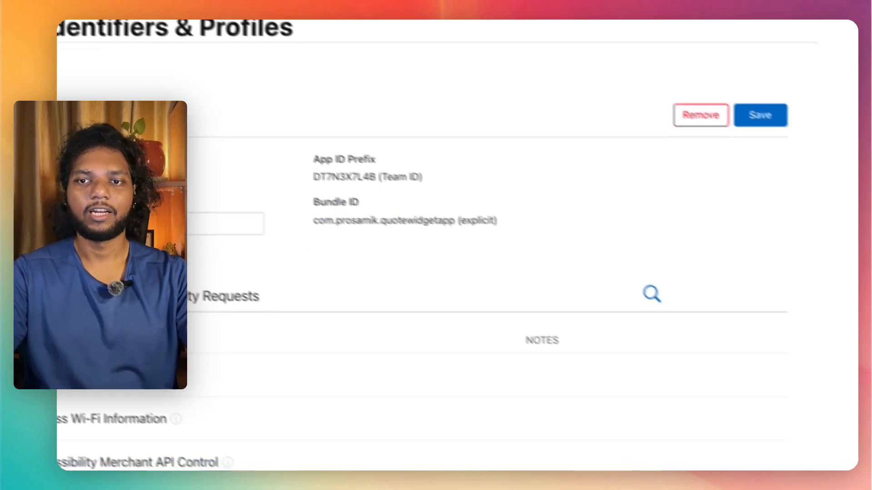
pyautogui.click(652, 294)
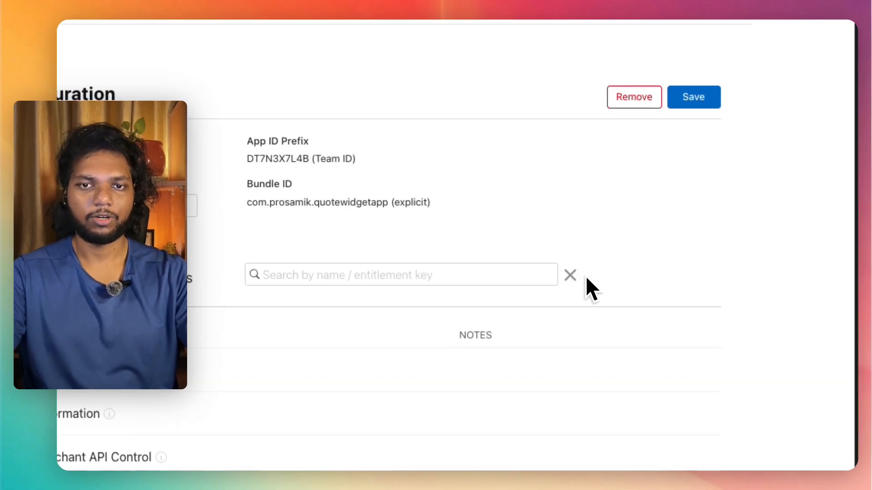
pyautogui.write('apple')
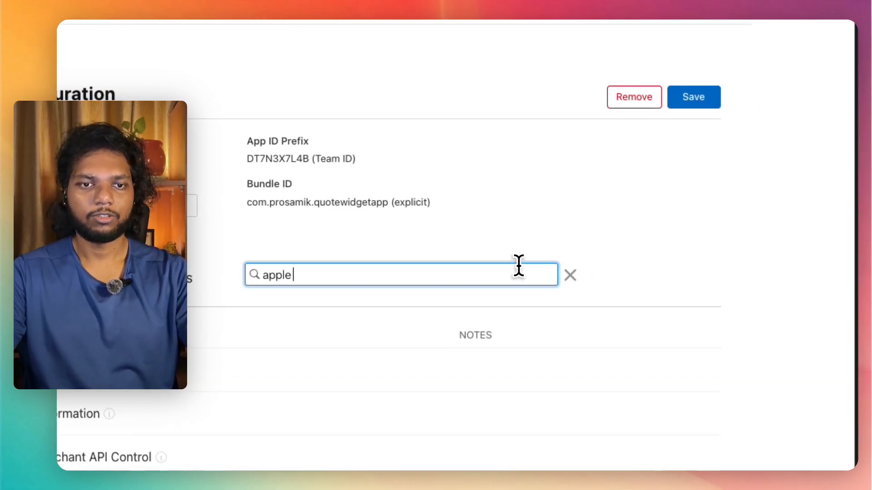
pyautogui.write('sign')
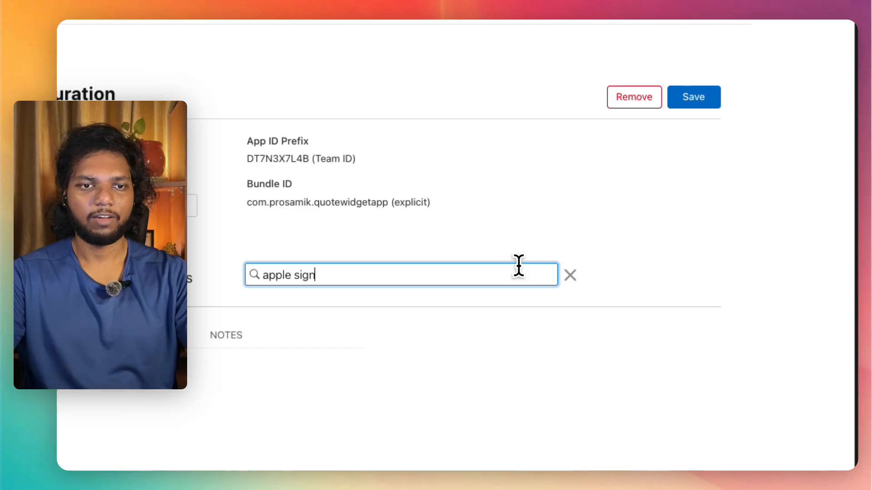
pyautogui.click(569, 275)
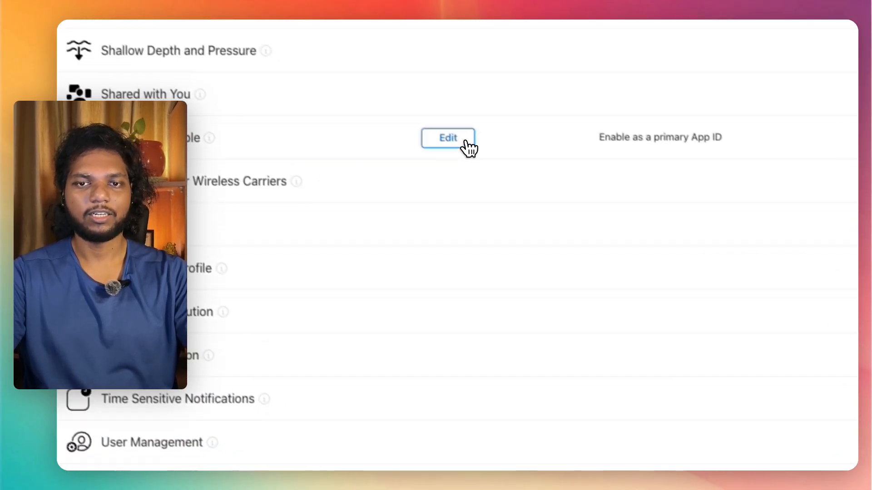
# Step: Save the Sign in with Apple configuration as a primary App ID
pyautogui.click(447, 138)
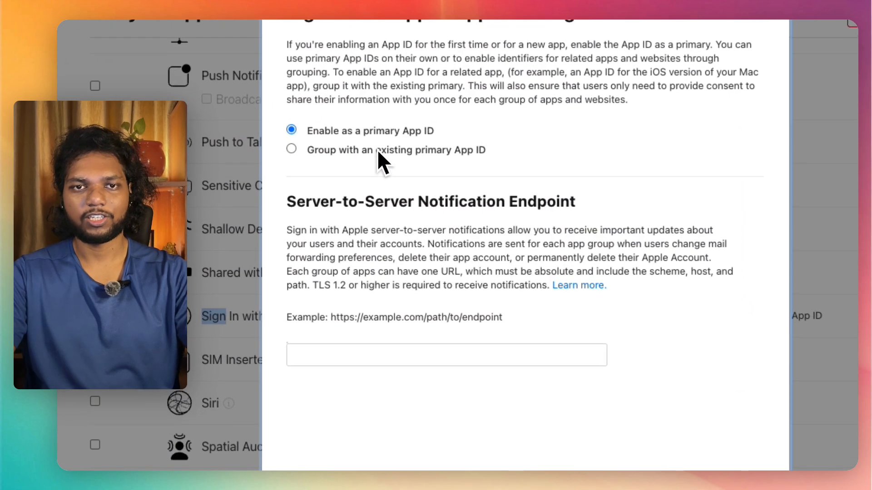
pyautogui.moveTo(418, 145)
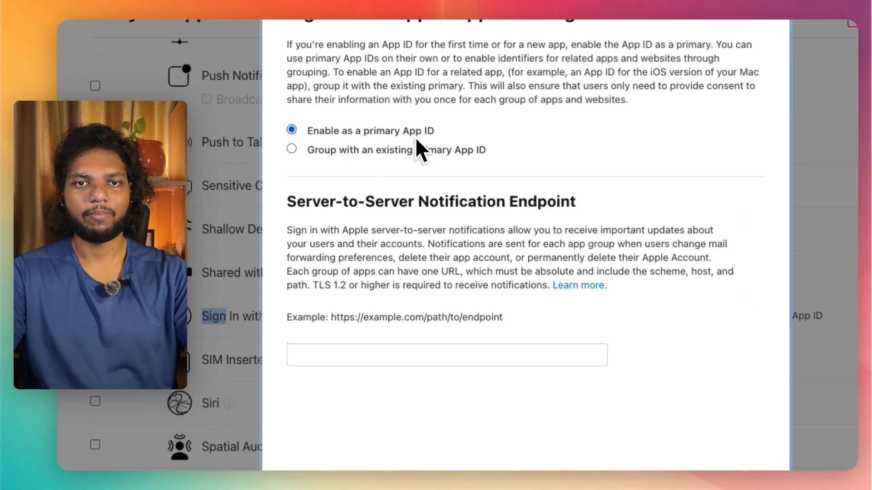
pyautogui.moveTo(395, 170)
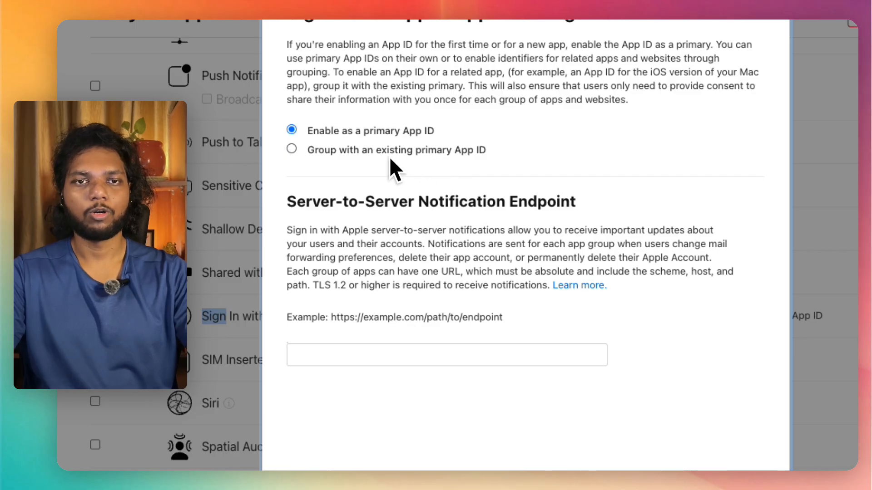
pyautogui.scroll(-3)
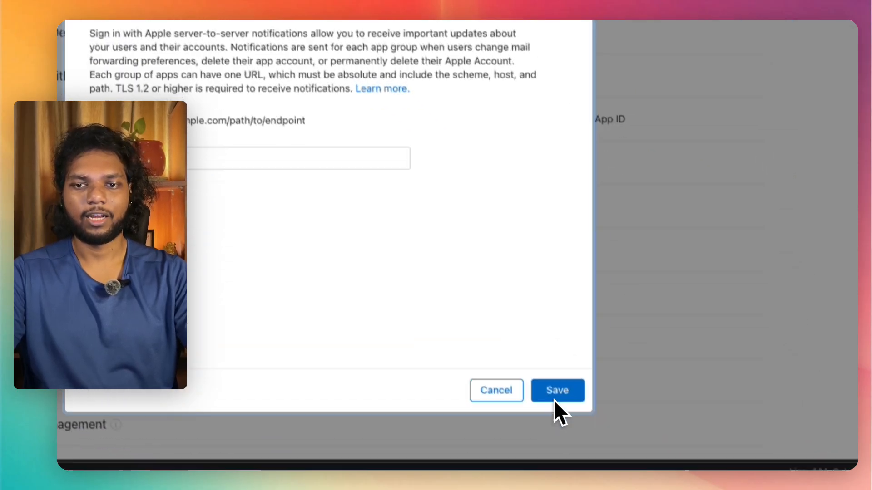
pyautogui.click(556, 390)
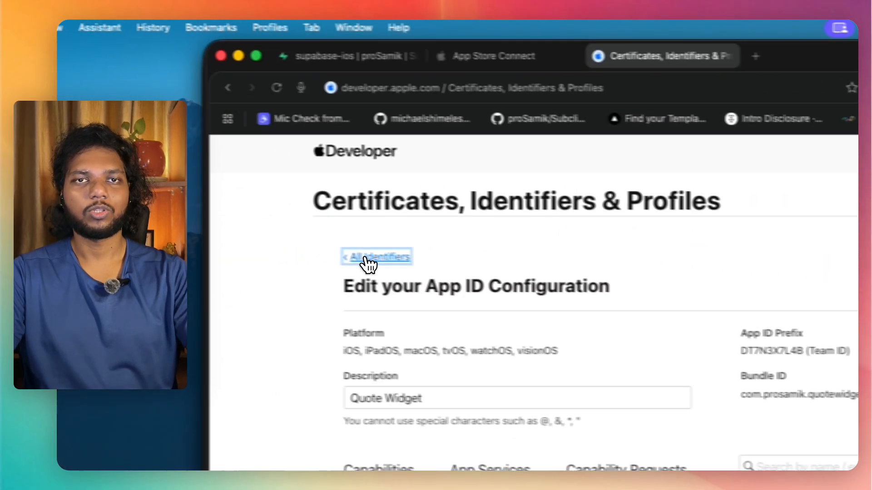
# Step: Leave the identifier details and reach the supabase-ios project's Authentication Sign In / Providers page
pyautogui.click(376, 257)
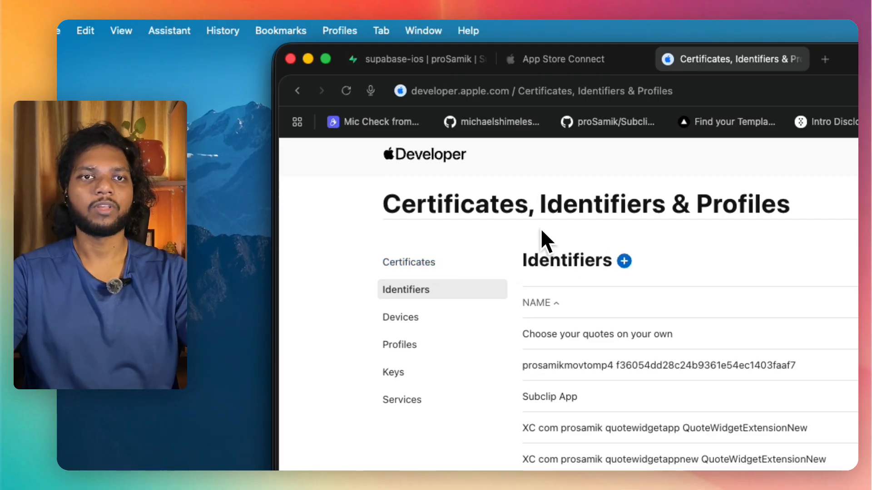
pyautogui.click(426, 59)
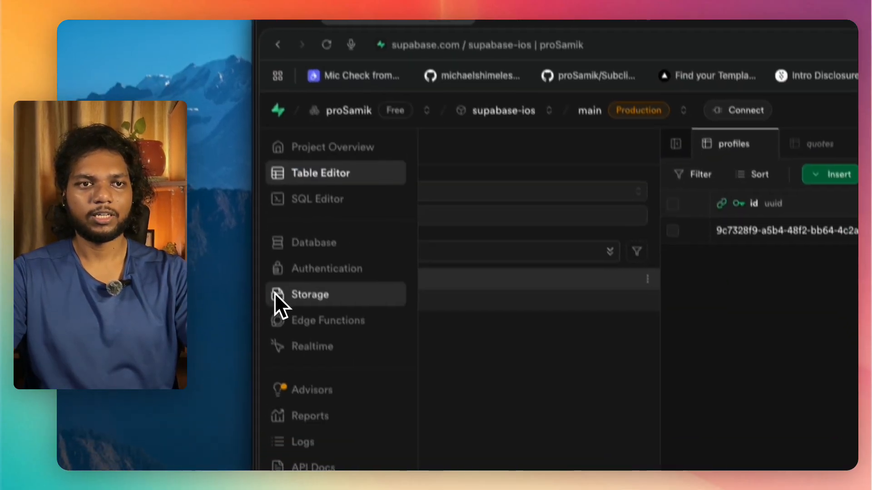
pyautogui.click(328, 268)
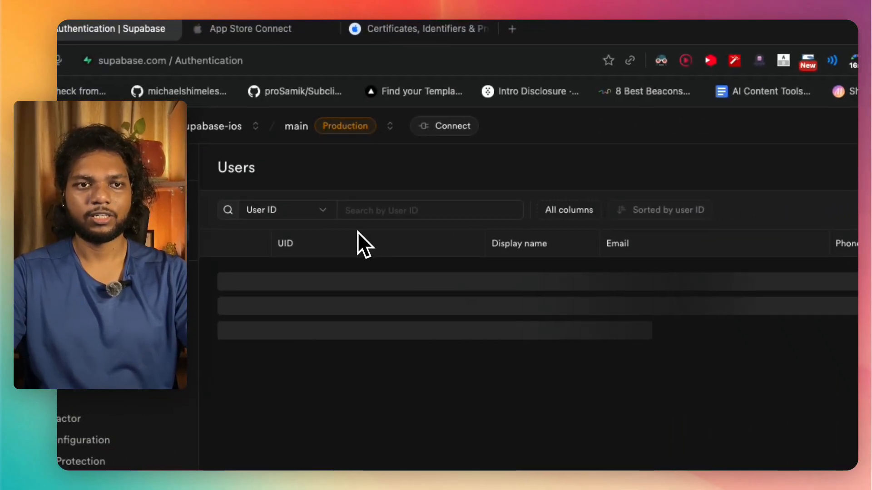
pyautogui.click(236, 281)
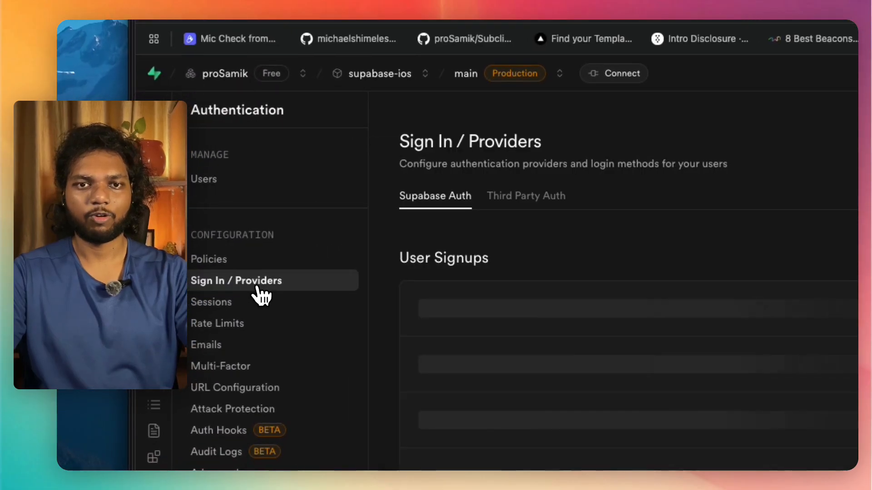
# Step: Scroll the providers list down toward the Apple provider entry
pyautogui.scroll(-3)
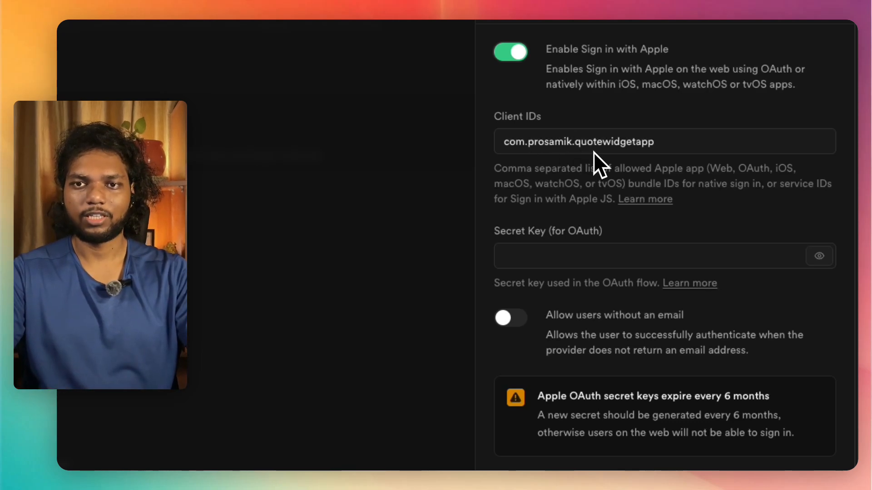
pyautogui.moveTo(584, 295)
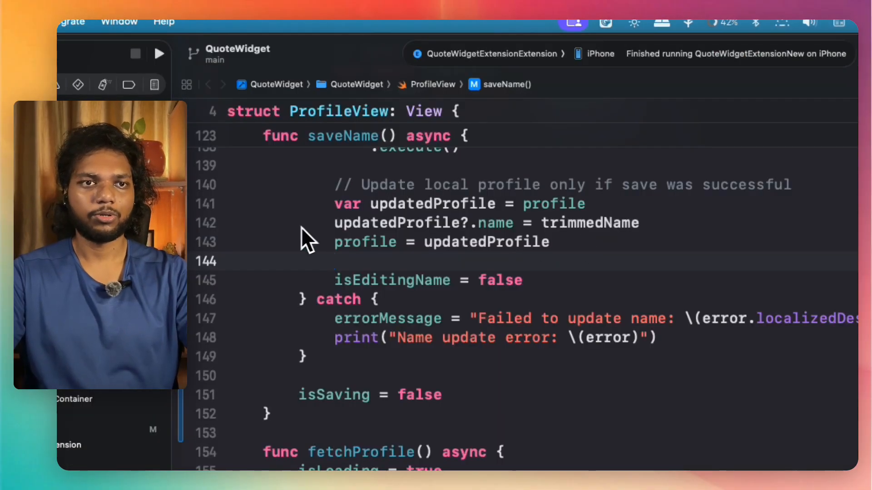
# Step: Bring Xcode forward and show AuthView with its Sign in with Apple button code
pyautogui.click(177, 63)
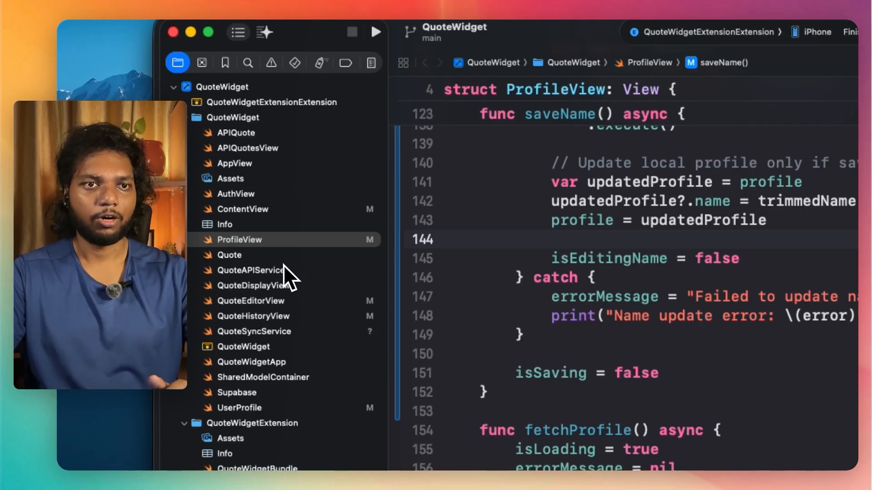
pyautogui.click(237, 193)
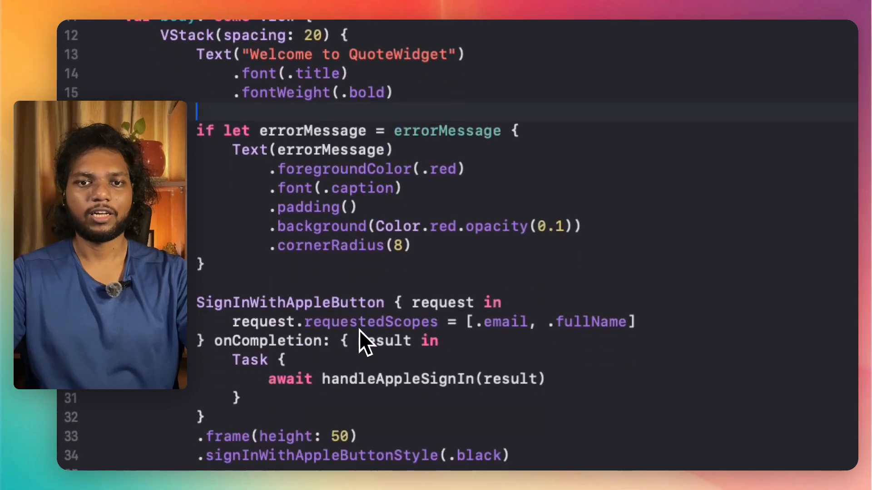
pyautogui.moveTo(306, 322)
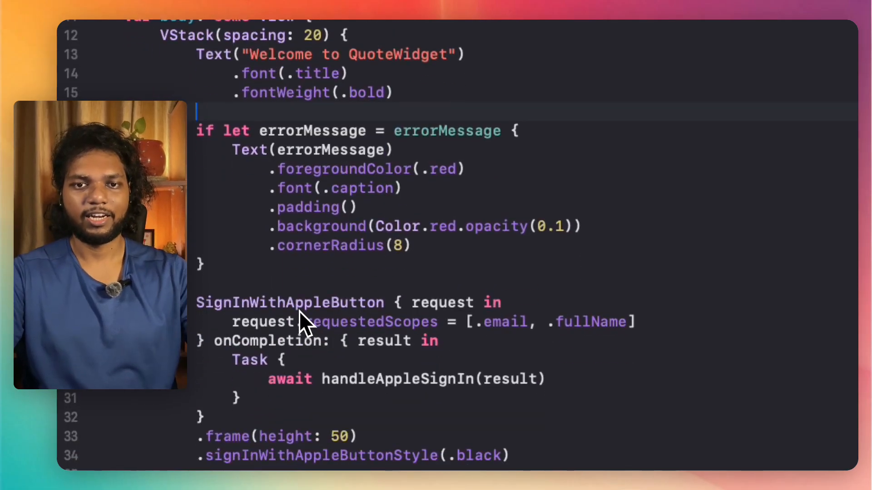
pyautogui.moveTo(359, 351)
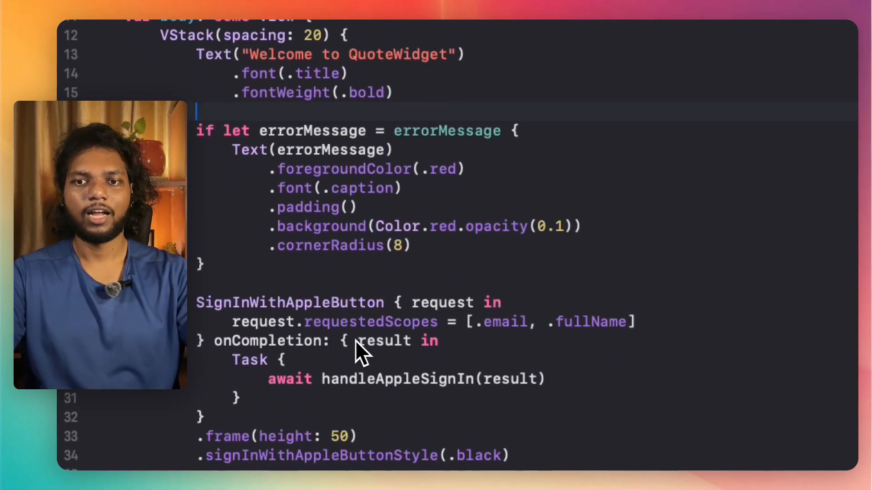
pyautogui.scroll(-3)
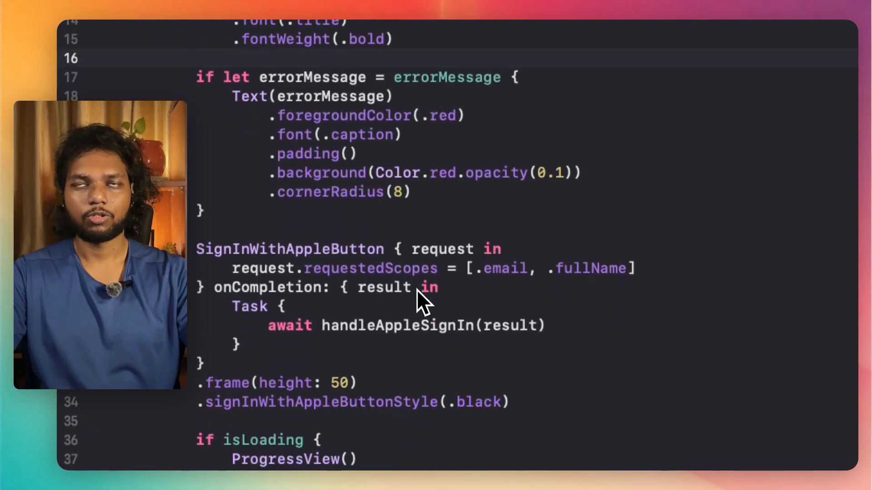
pyautogui.moveTo(356, 343)
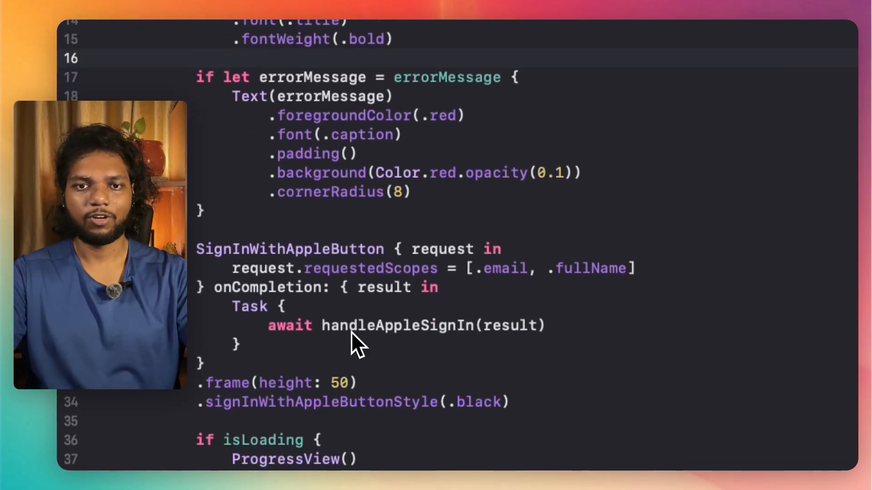
pyautogui.scroll(-3)
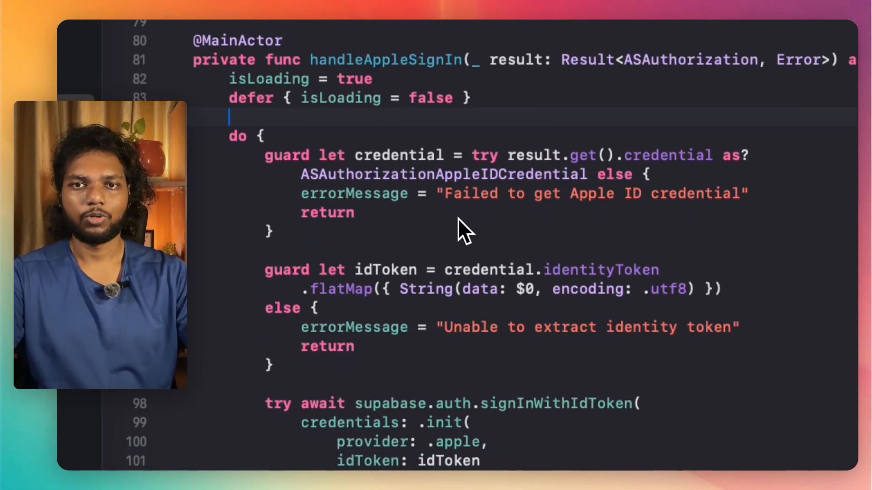
pyautogui.scroll(-3)
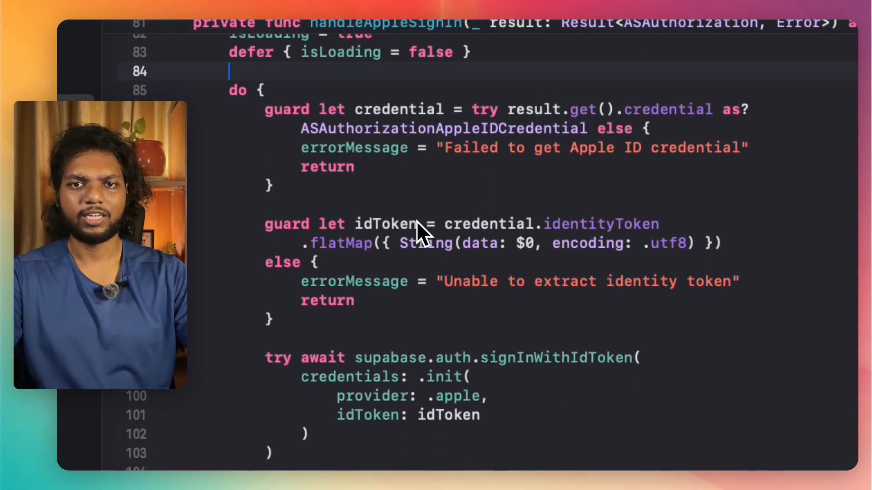
pyautogui.scroll(-3)
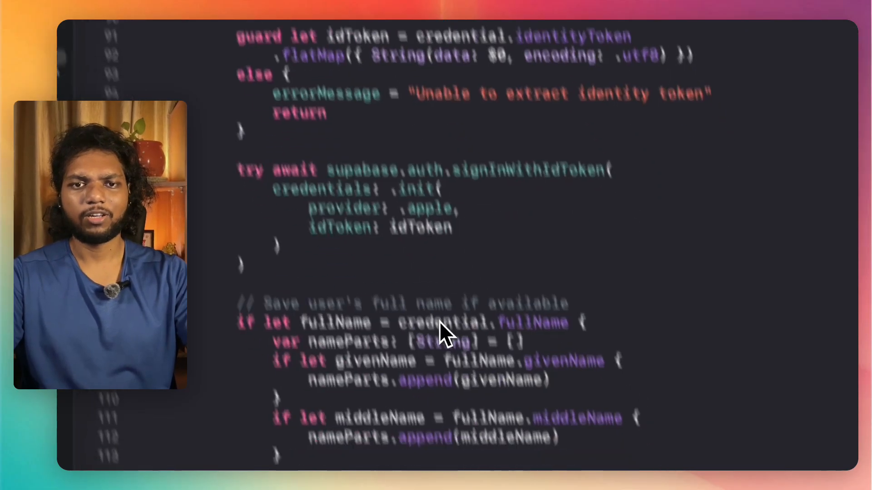
pyautogui.scroll(-3)
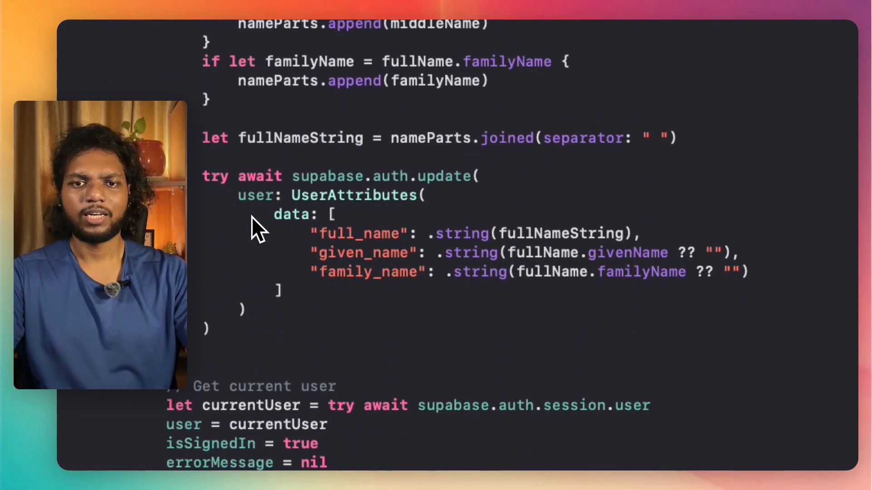
pyautogui.scroll(-3)
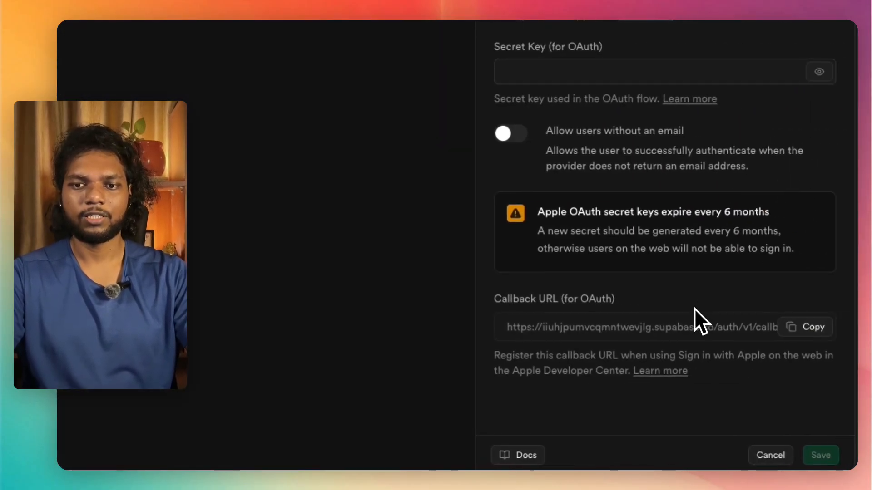
# Step: View the Apple sign-in docs and scroll through the Swift sample code
pyautogui.click(517, 455)
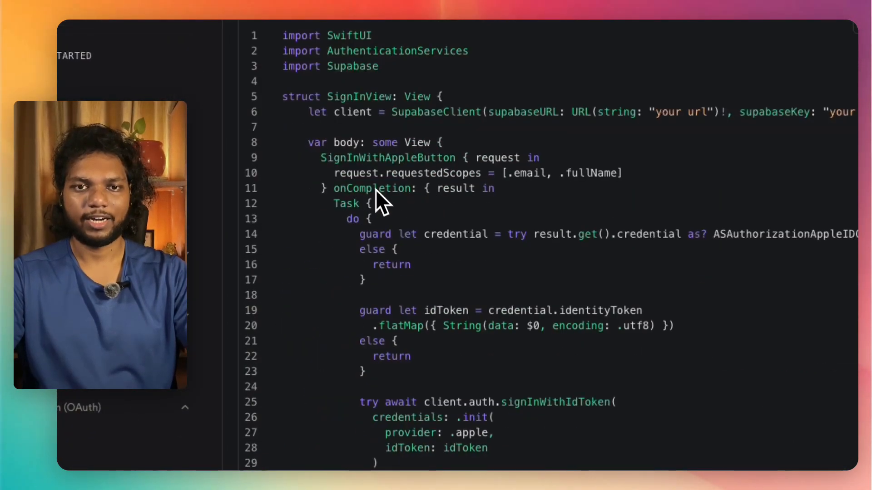
pyautogui.scroll(-3)
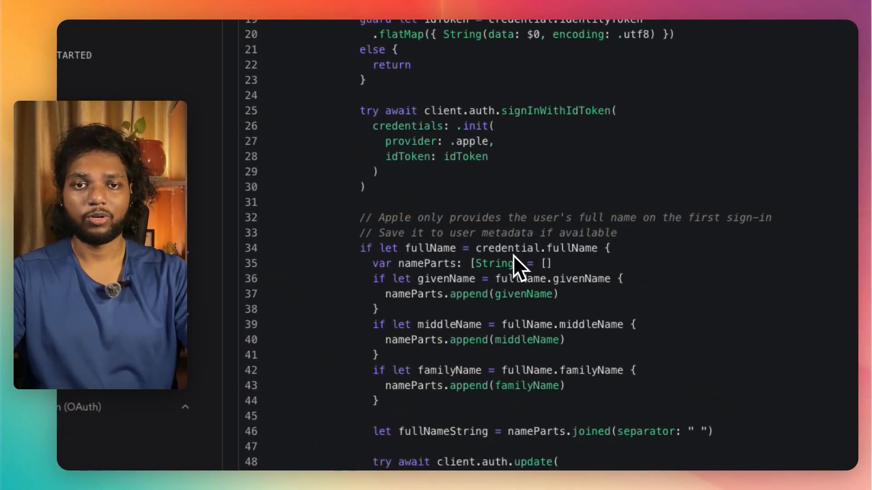
pyautogui.scroll(-3)
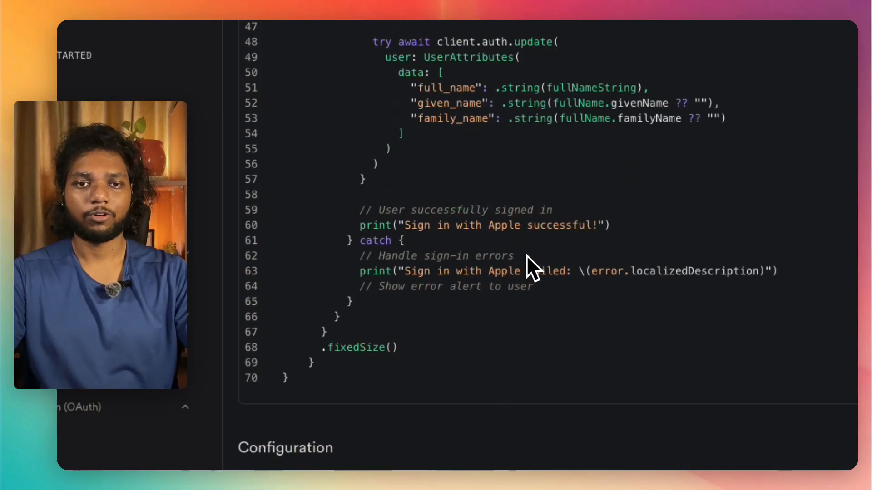
pyautogui.scroll(-3)
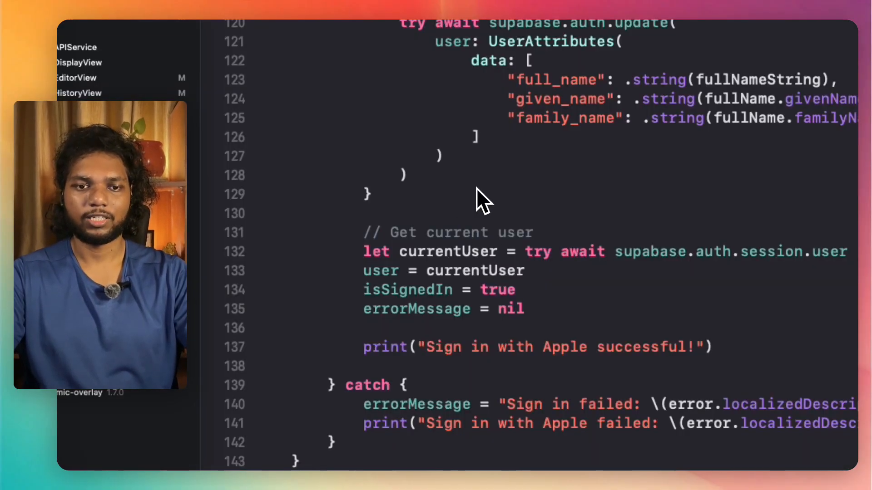
pyautogui.scroll(-3)
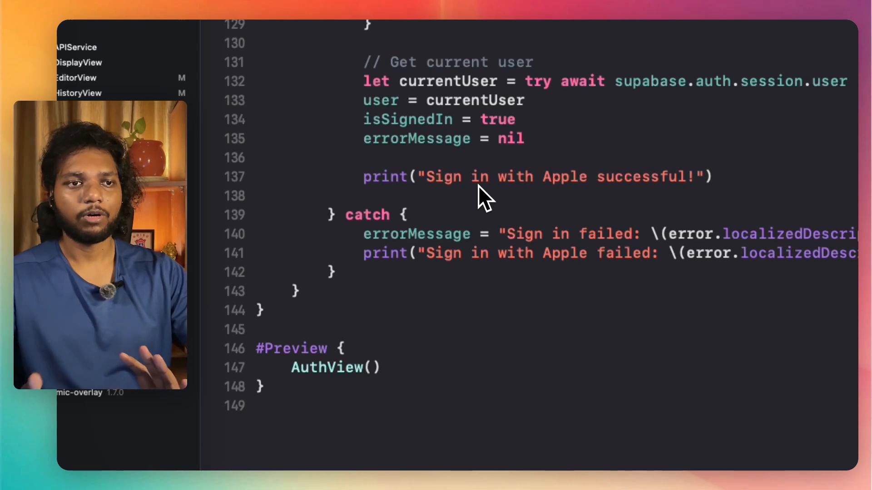